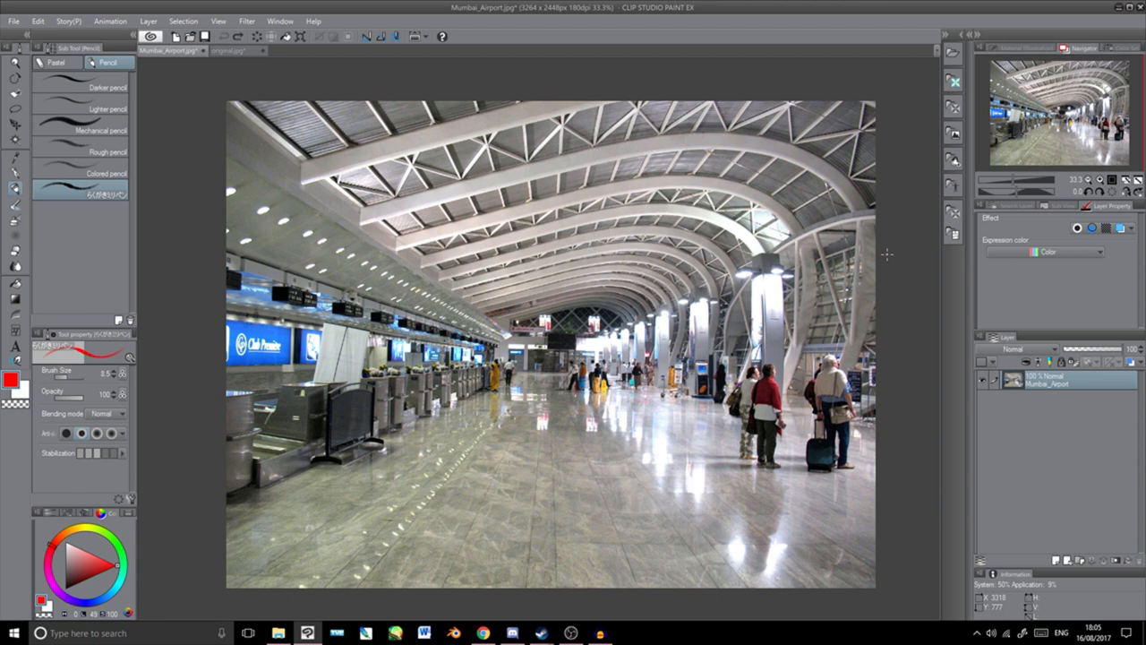
pyautogui.moveTo(641, 81)
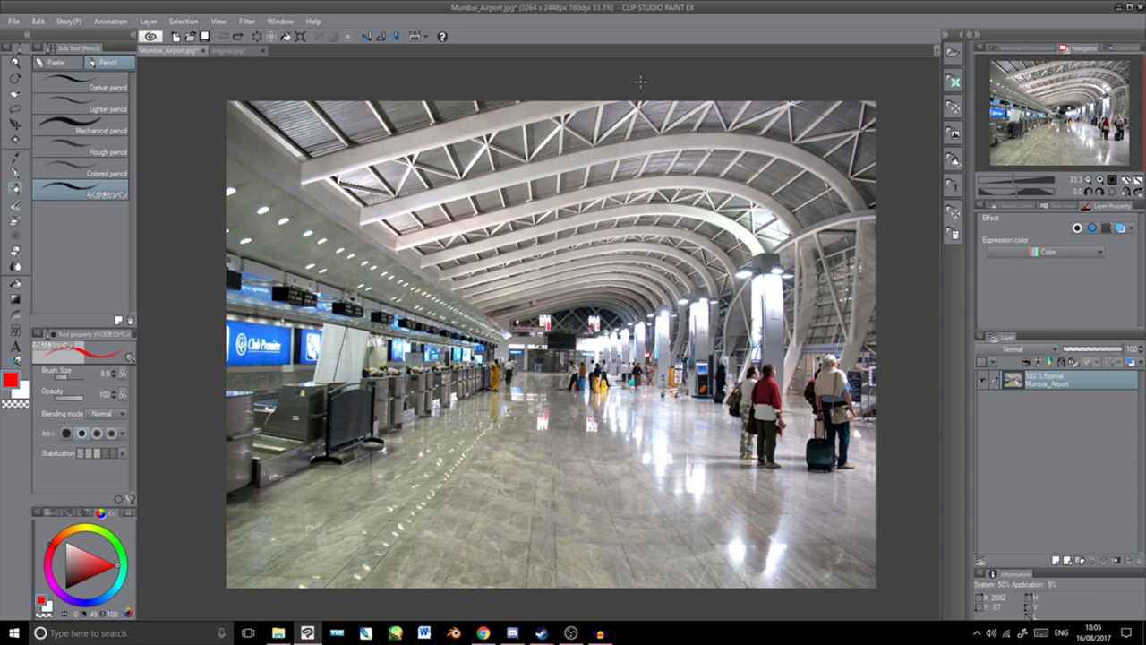
# Lower the airport image's brightness to -18 with Hue/Saturation/Luminosity.
pyautogui.click(280, 21)
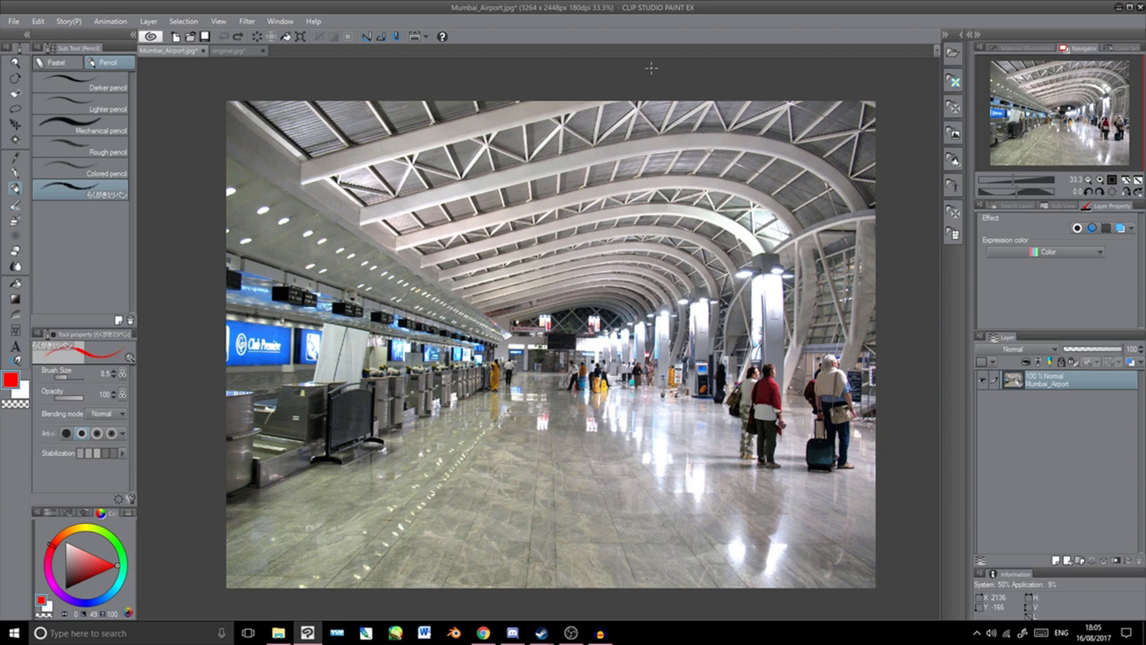
pyautogui.moveTo(661, 144)
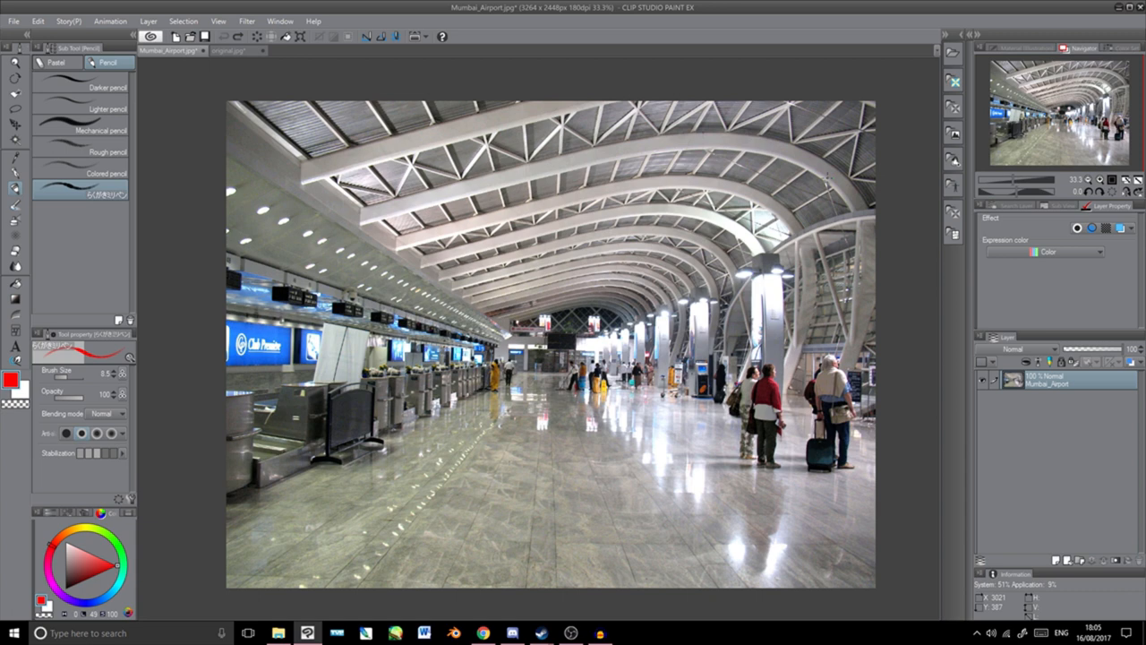
pyautogui.moveTo(903, 199)
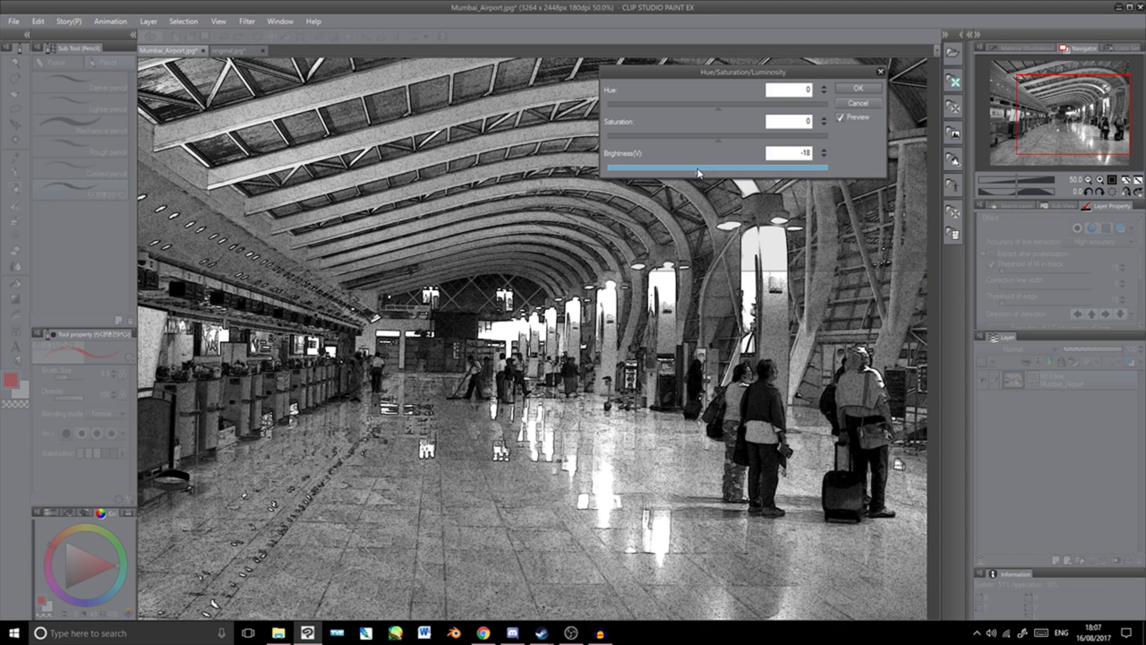
pyautogui.click(857, 89)
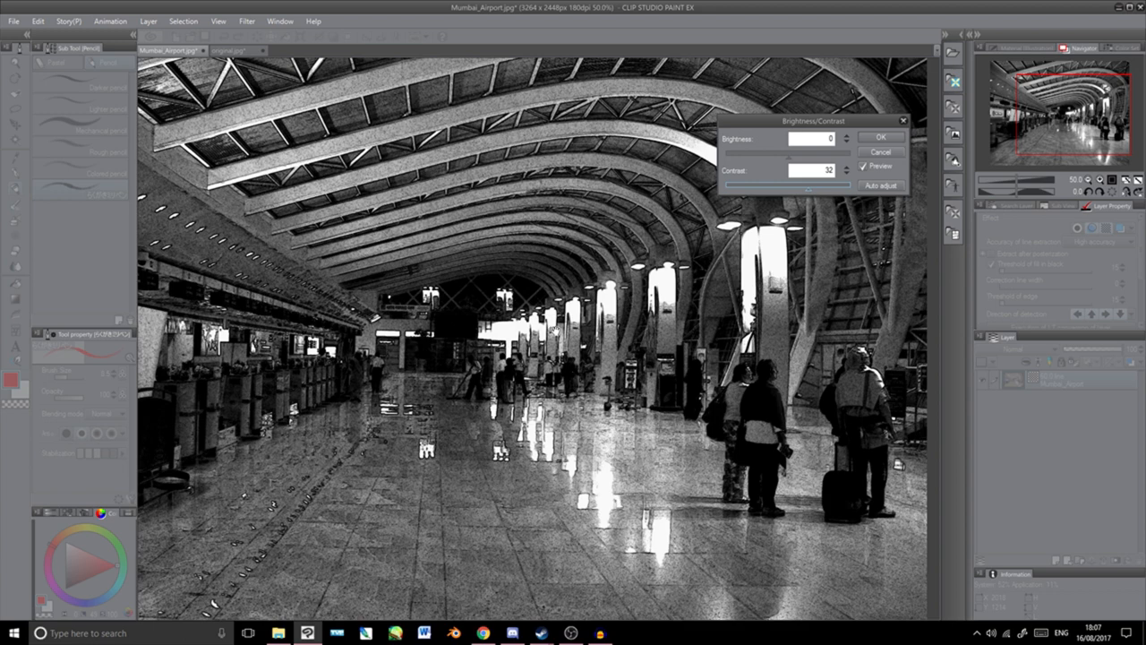
# Raise the image contrast to 43 in Brightness/Contrast and apply it.
pyautogui.click(842, 167)
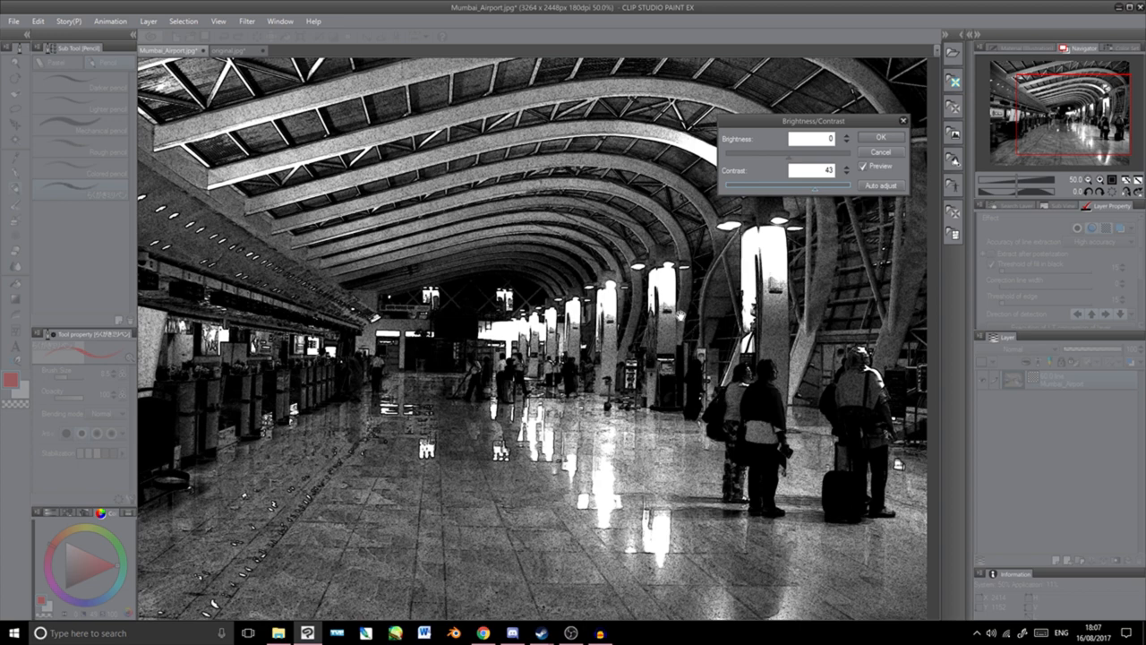
pyautogui.click(881, 136)
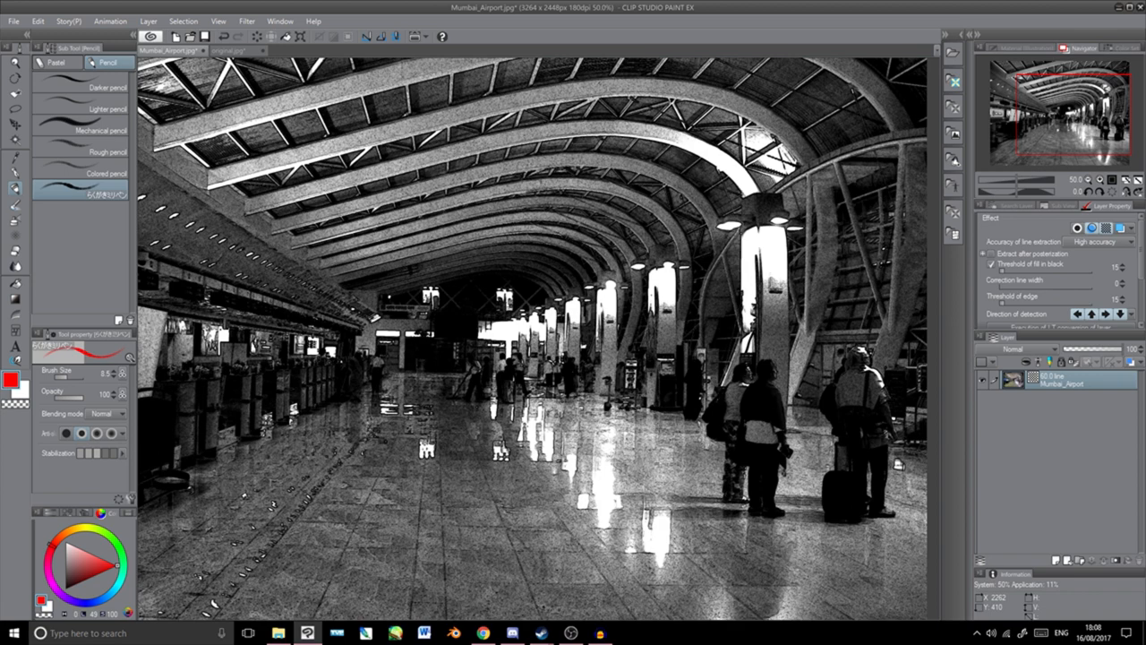